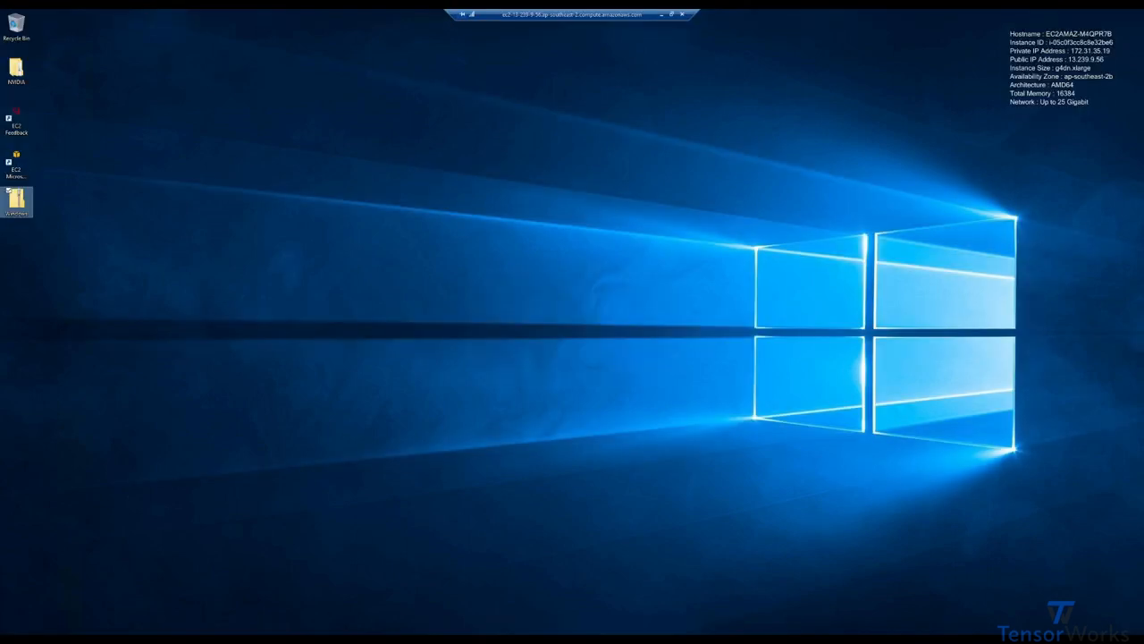
# Extract the Windows zip archive on the desktop into a Windows folder.
pyautogui.rightClick(17, 198)
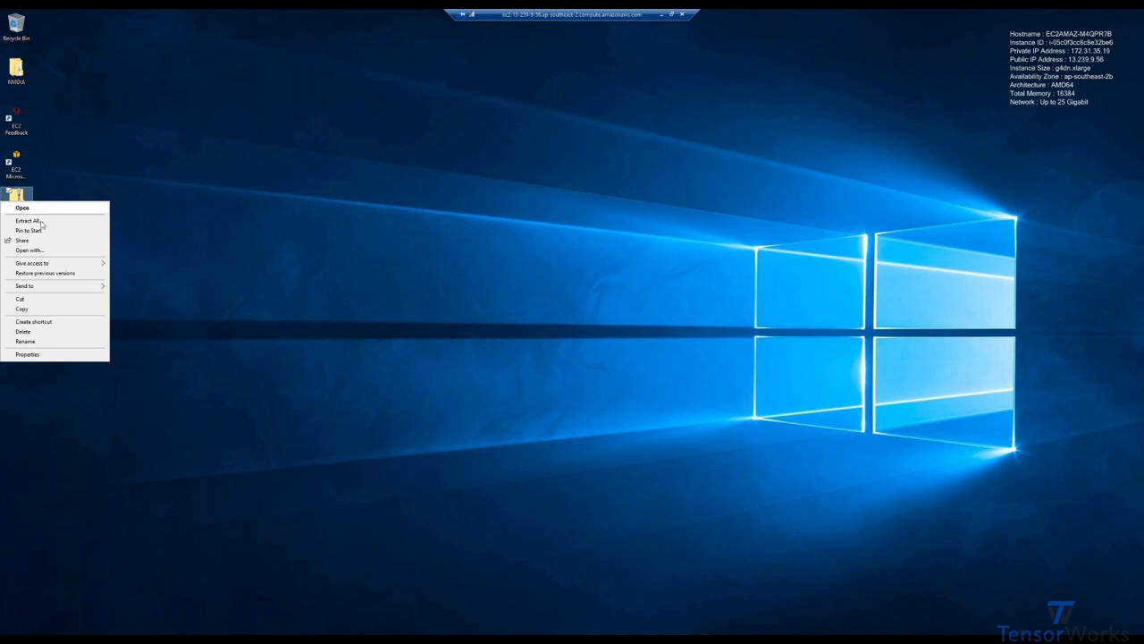
pyautogui.click(26, 220)
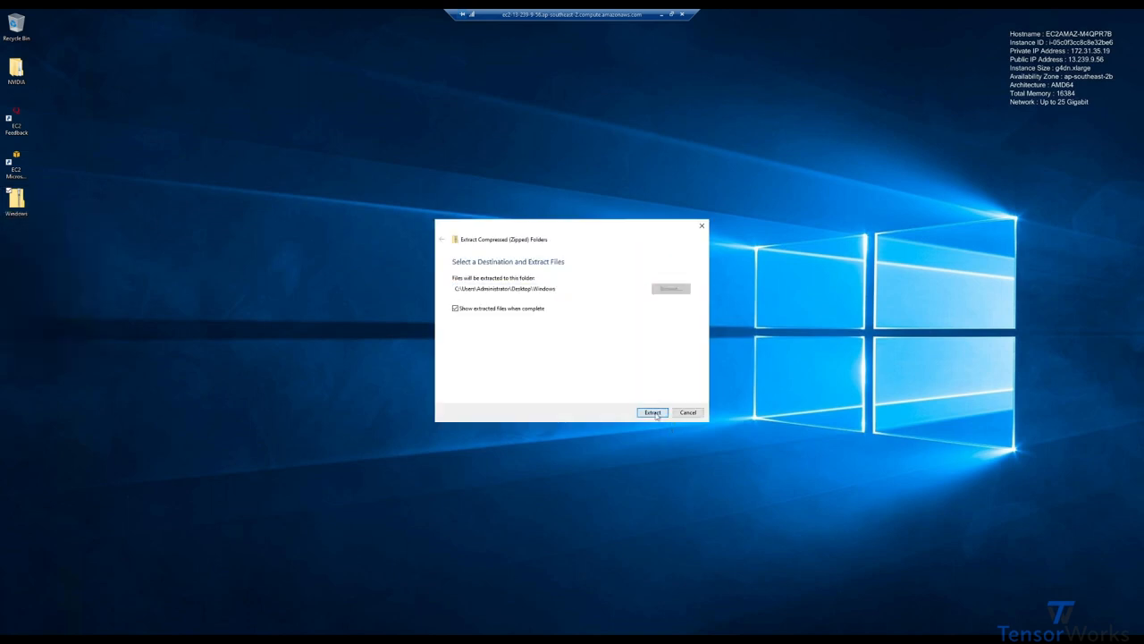
pyautogui.click(652, 412)
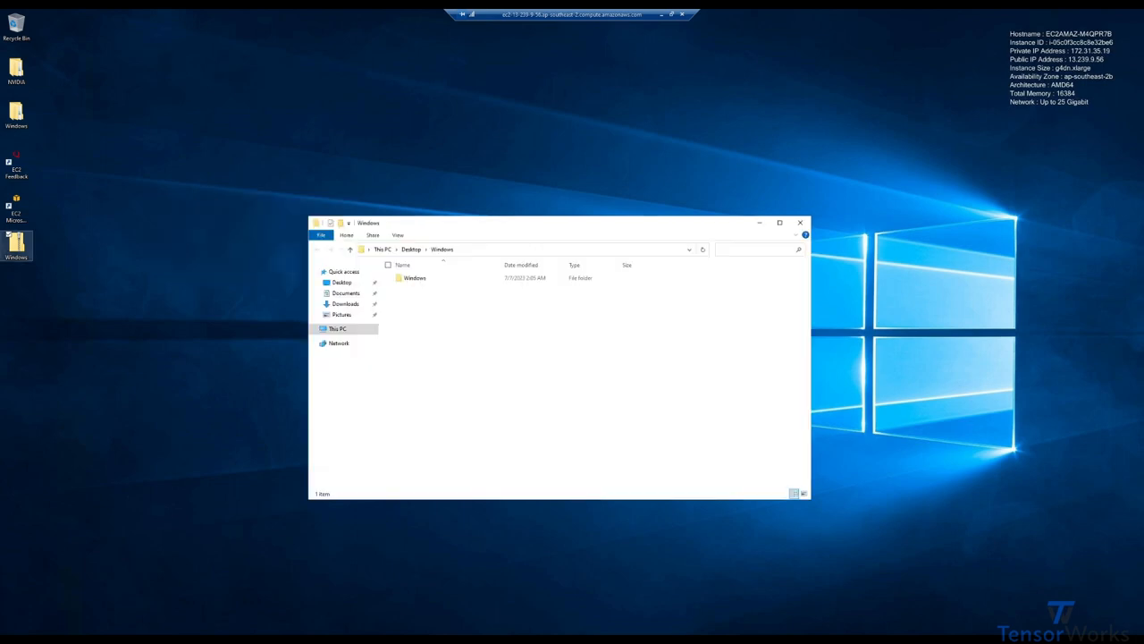
# Open the extracted Windows folder and launch the PSProject application.
pyautogui.click(414, 279)
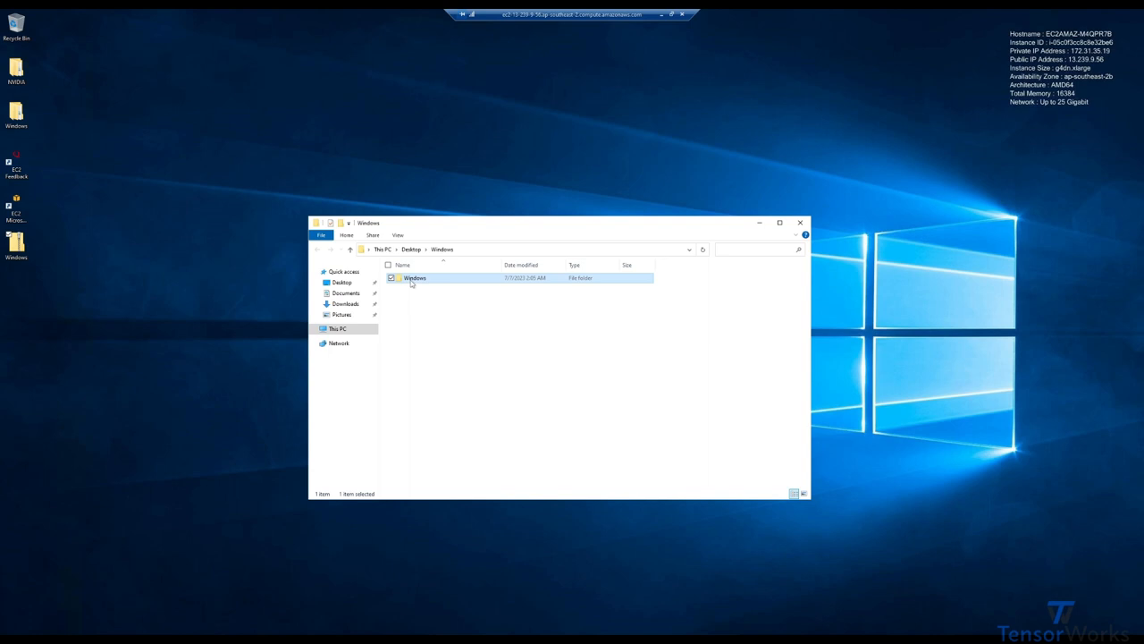
pyautogui.doubleClick(414, 277)
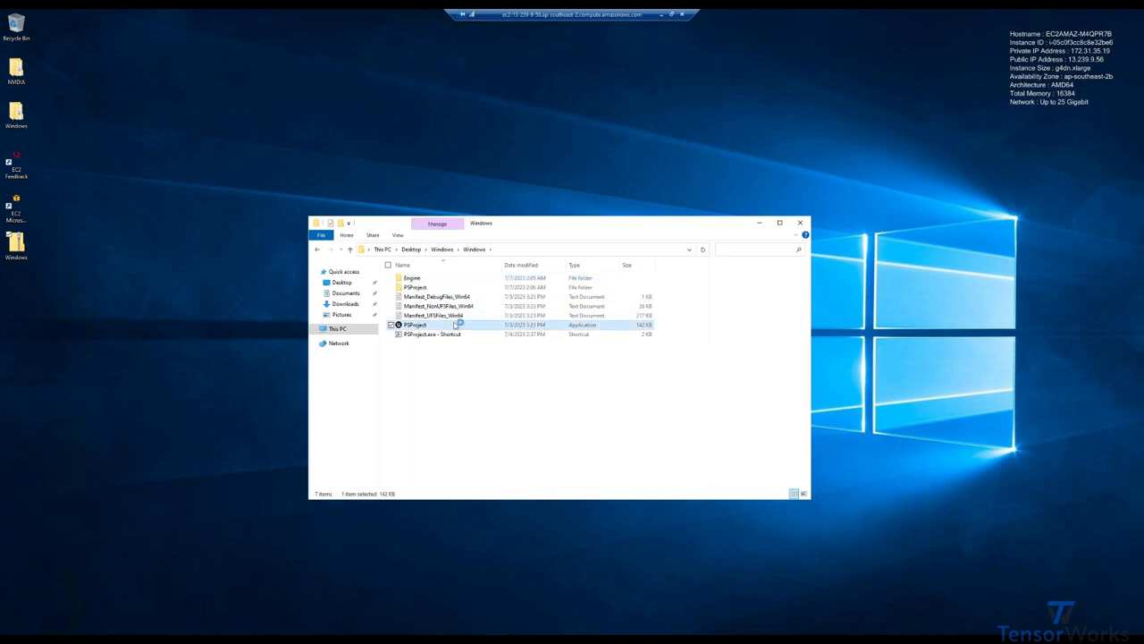
pyautogui.doubleClick(414, 325)
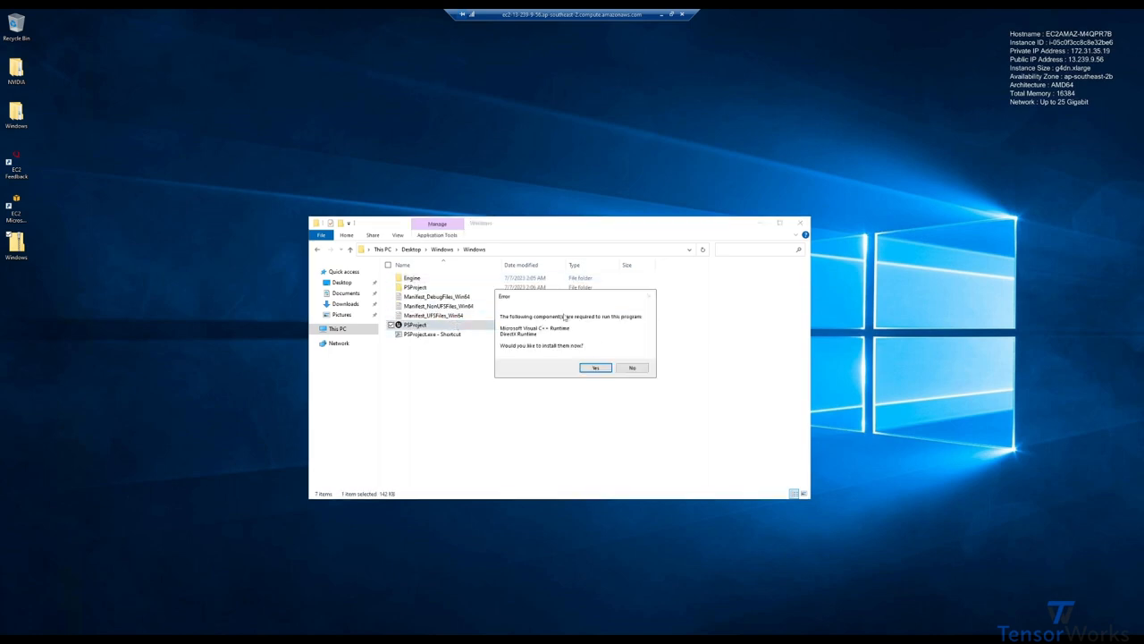
pyautogui.moveTo(597, 362)
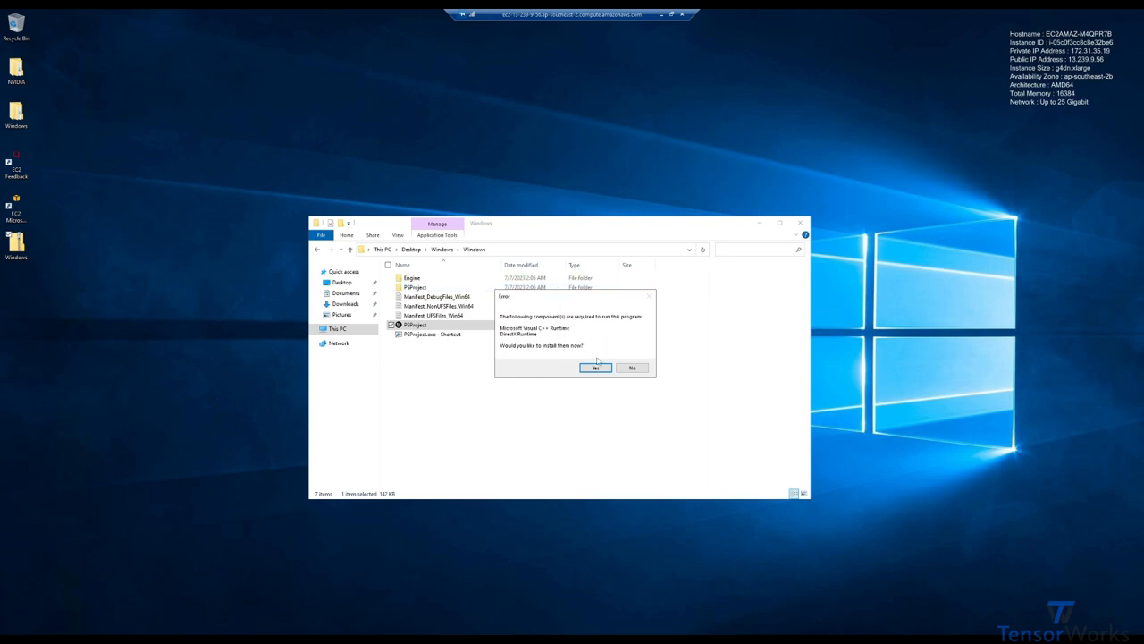
# Install the missing UE prerequisites, accepting the license and dismissing the .NET Framework 3.5 notice.
pyautogui.click(595, 368)
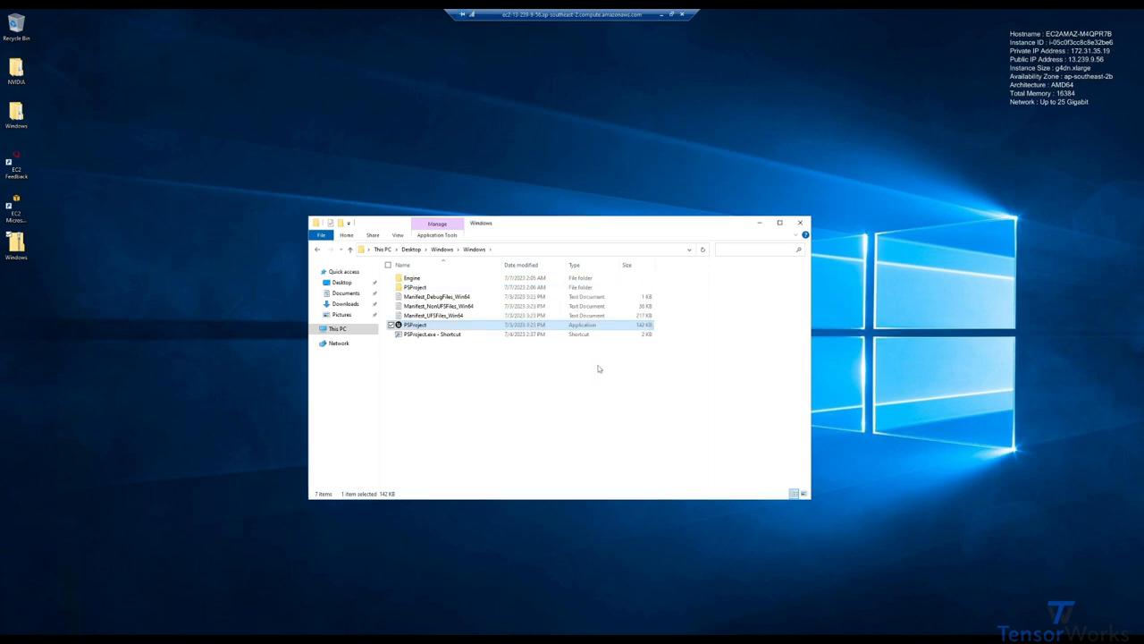
pyautogui.doubleClick(415, 325)
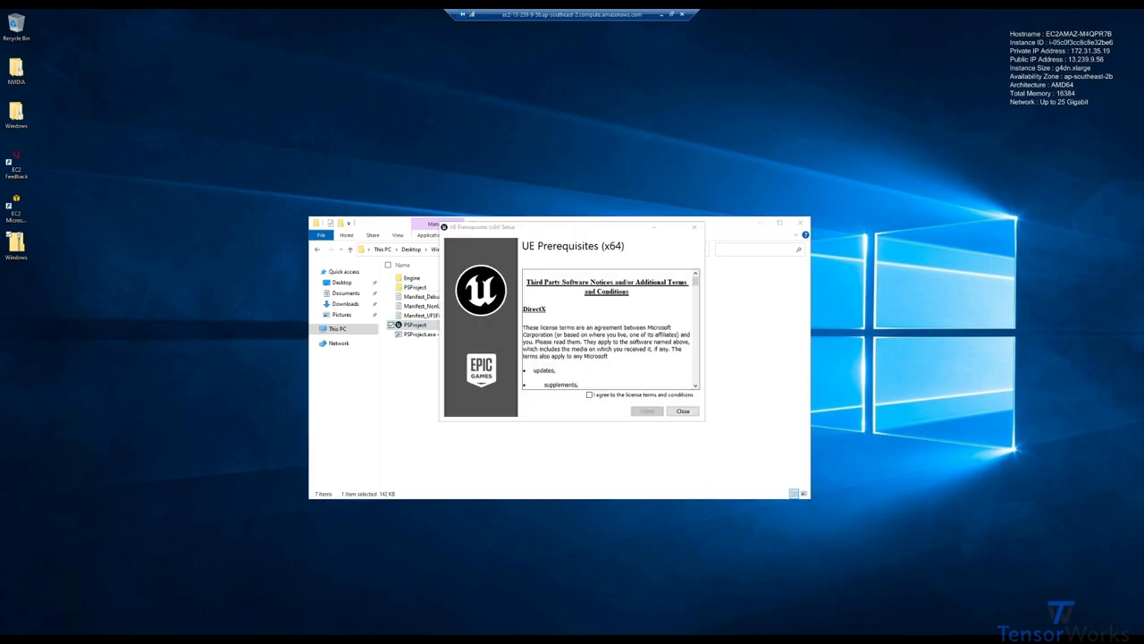
pyautogui.click(647, 411)
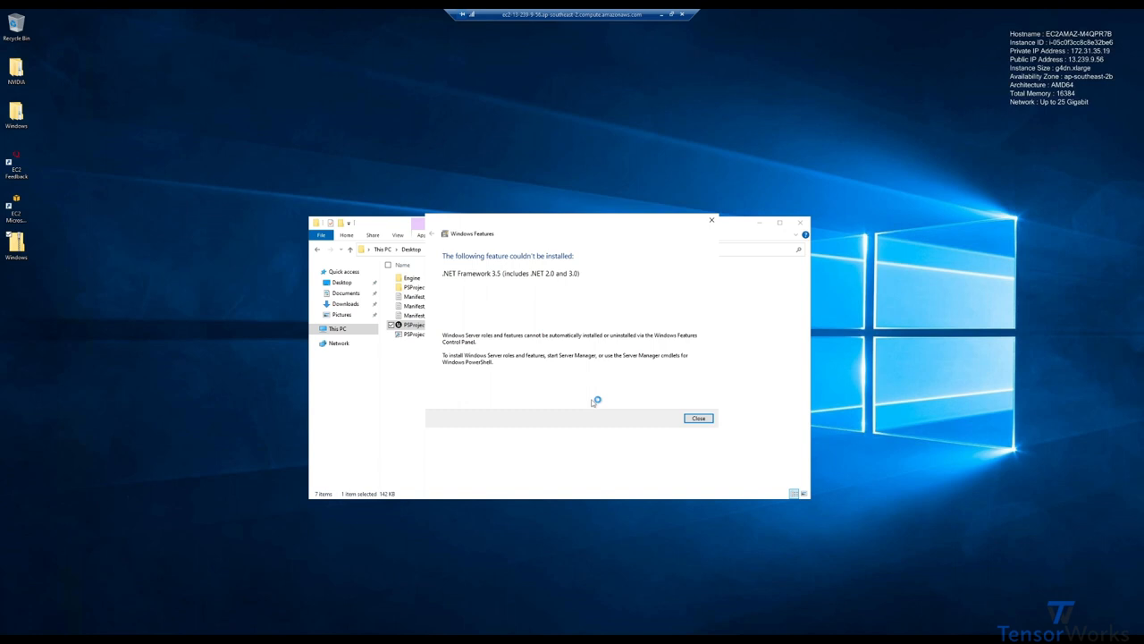
pyautogui.moveTo(558, 227)
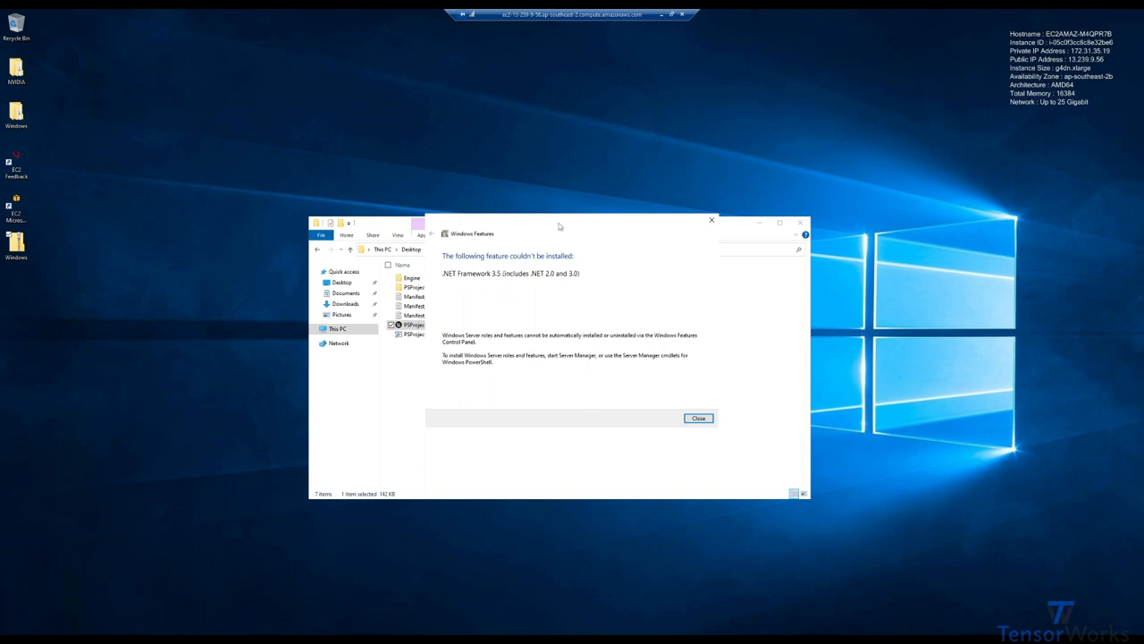
pyautogui.click(697, 417)
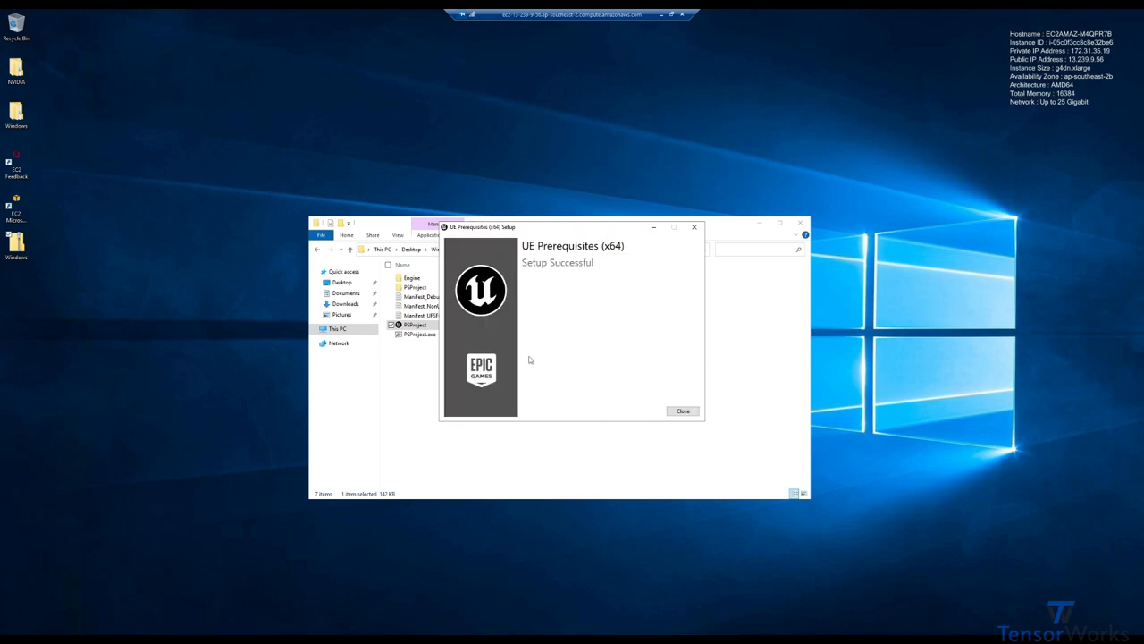
# Close the finished UE Prerequisites Setup and the File Explorer window.
pyautogui.click(682, 410)
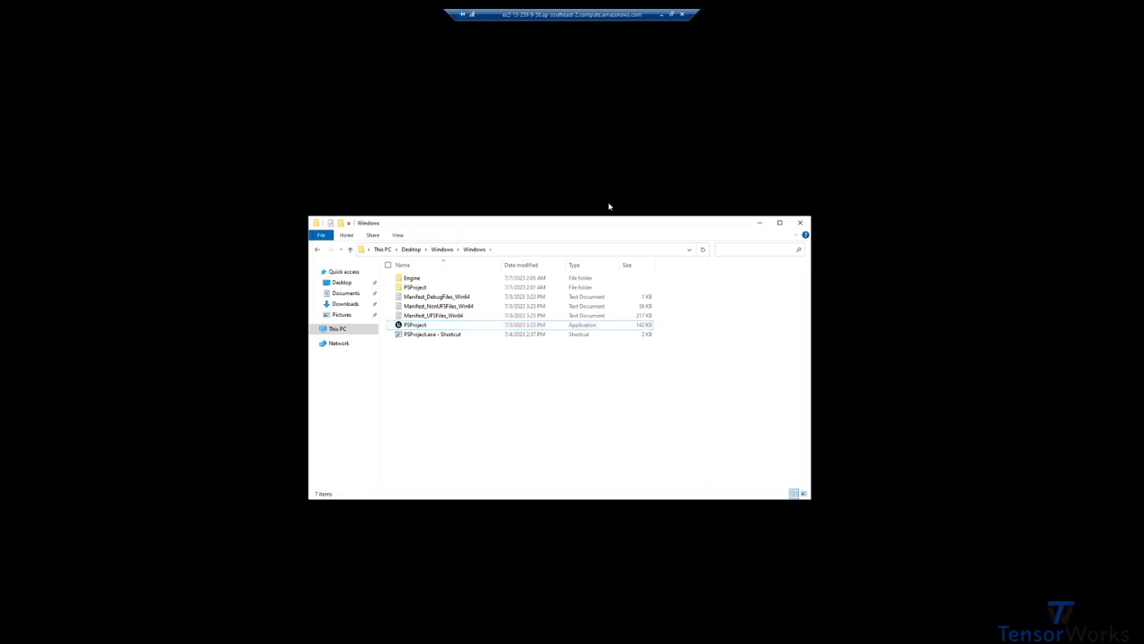
pyautogui.doubleClick(415, 324)
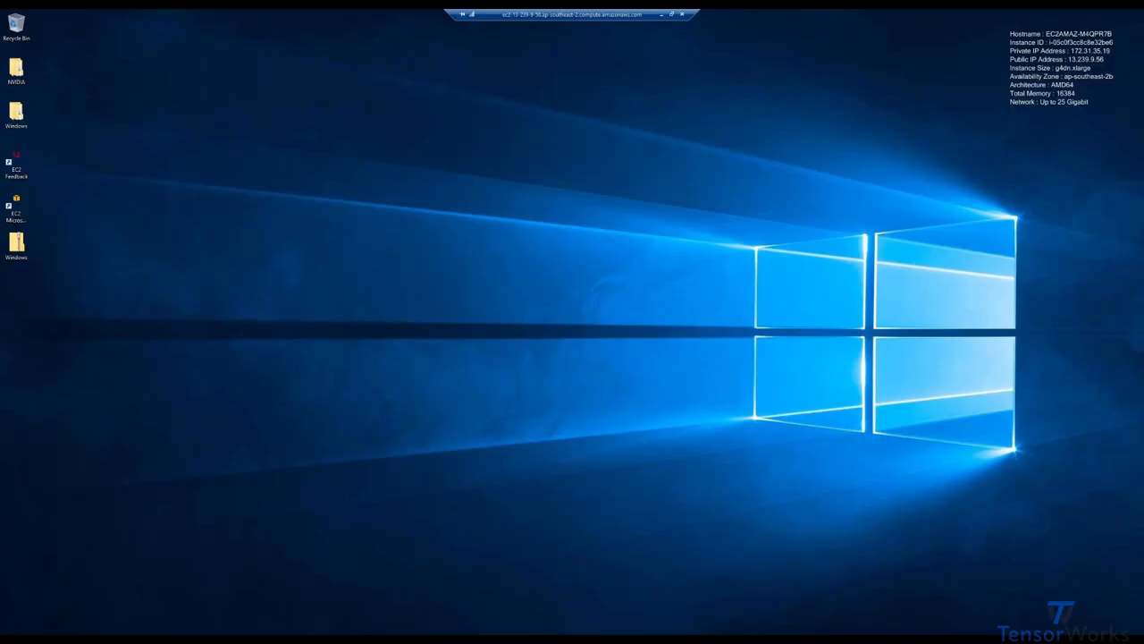
pyautogui.moveTo(14, 144)
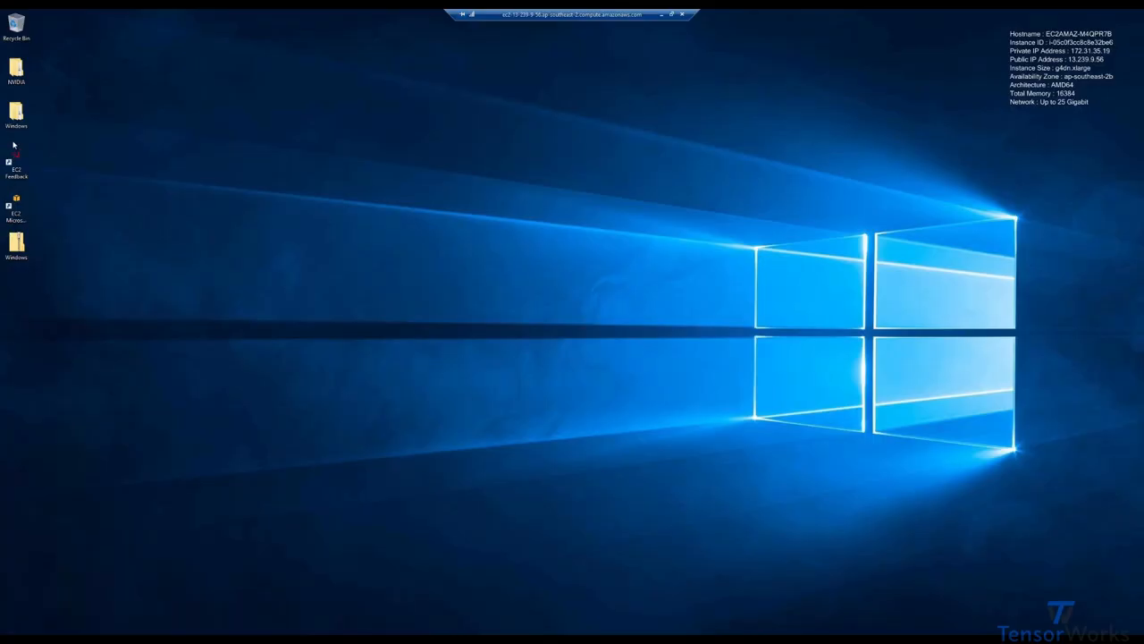
# Run Start_SignallingServer from SignallingWebServer > platform_scripts > cmd with PowerShell.
pyautogui.doubleClick(15, 111)
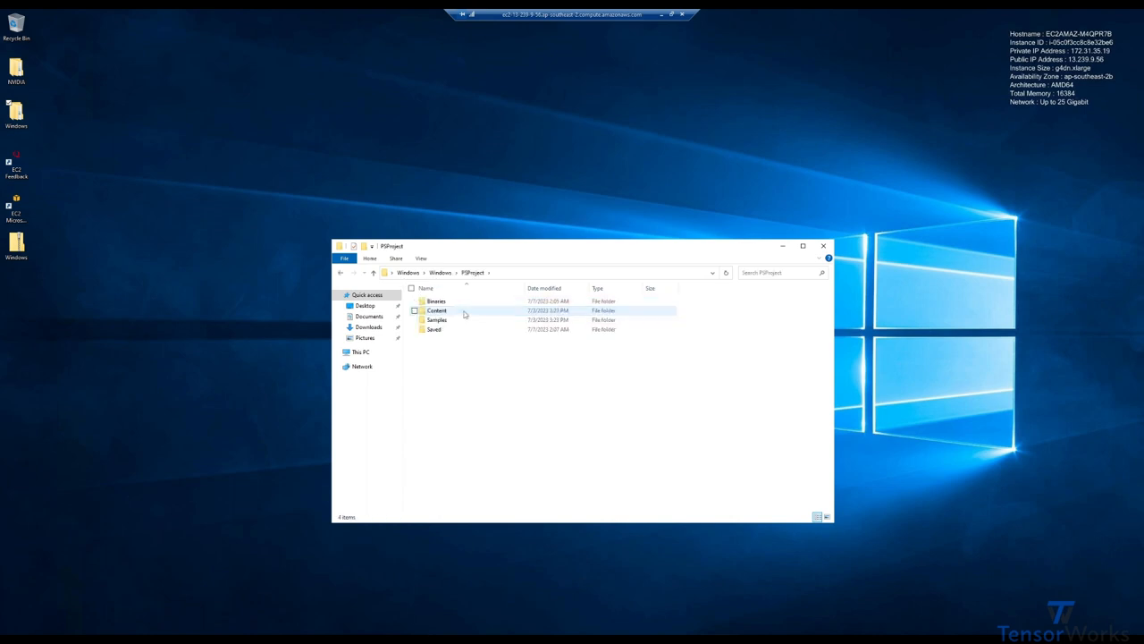
pyautogui.click(437, 319)
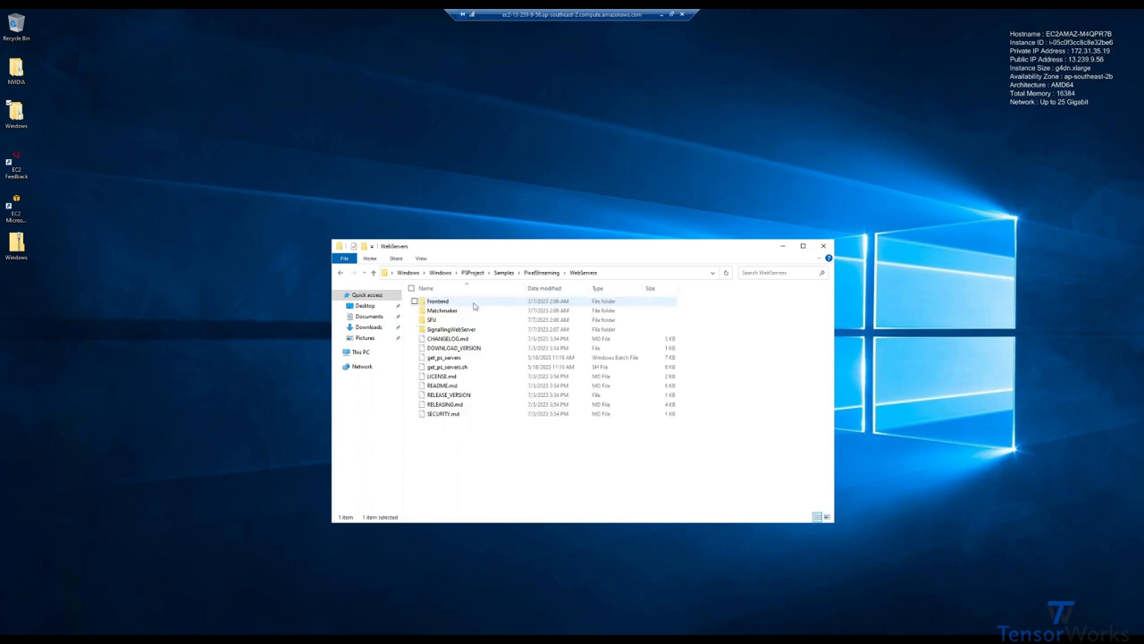
pyautogui.doubleClick(451, 329)
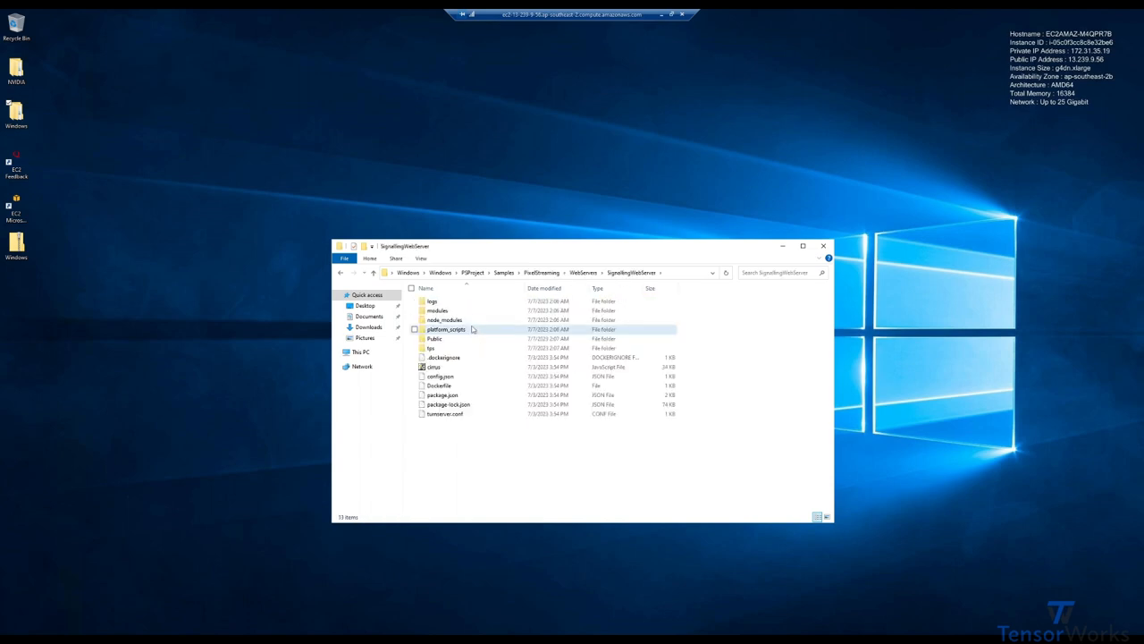
pyautogui.doubleClick(445, 329)
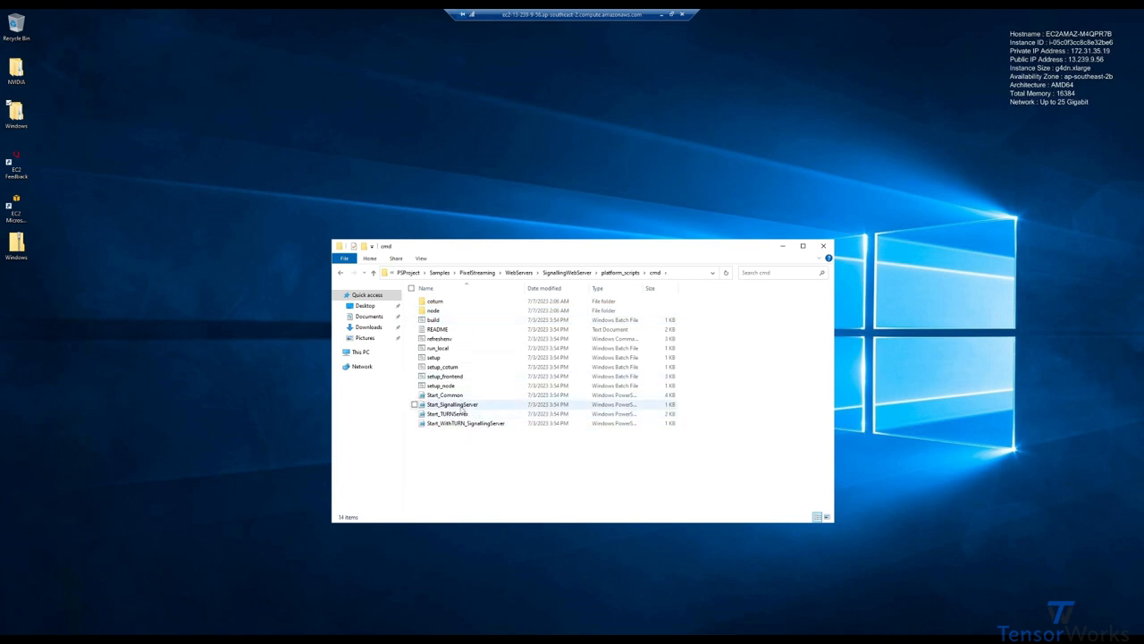
pyautogui.rightClick(451, 404)
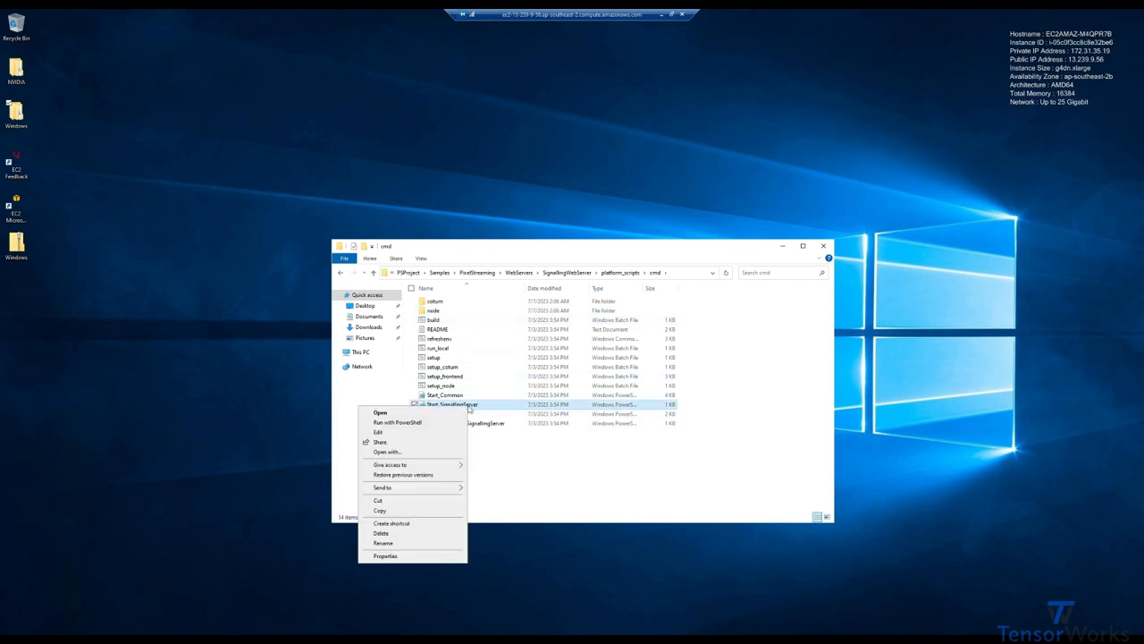
pyautogui.click(397, 422)
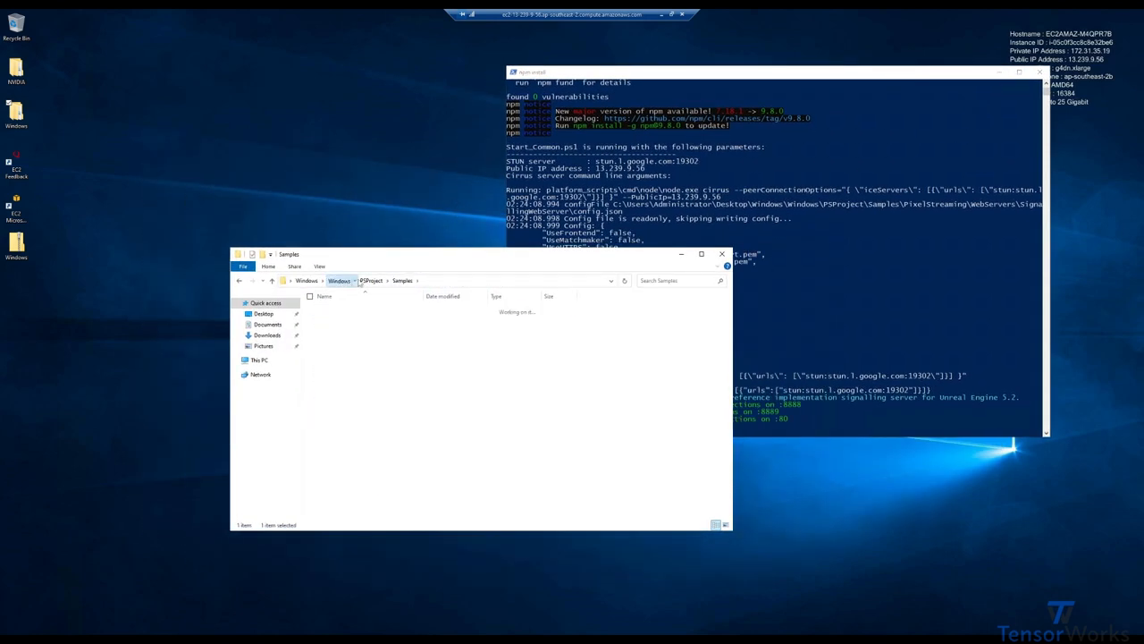
# Review the PSProject shortcut's Pixel Streaming launch target in Properties and close it with OK.
pyautogui.click(339, 279)
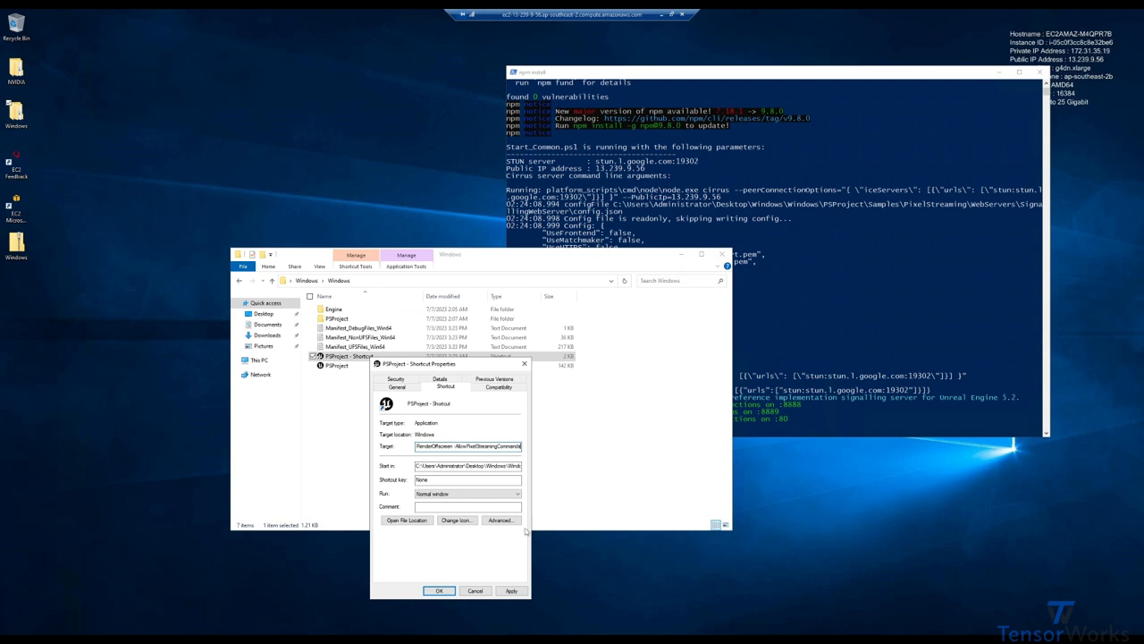
pyautogui.tripleClick(468, 446)
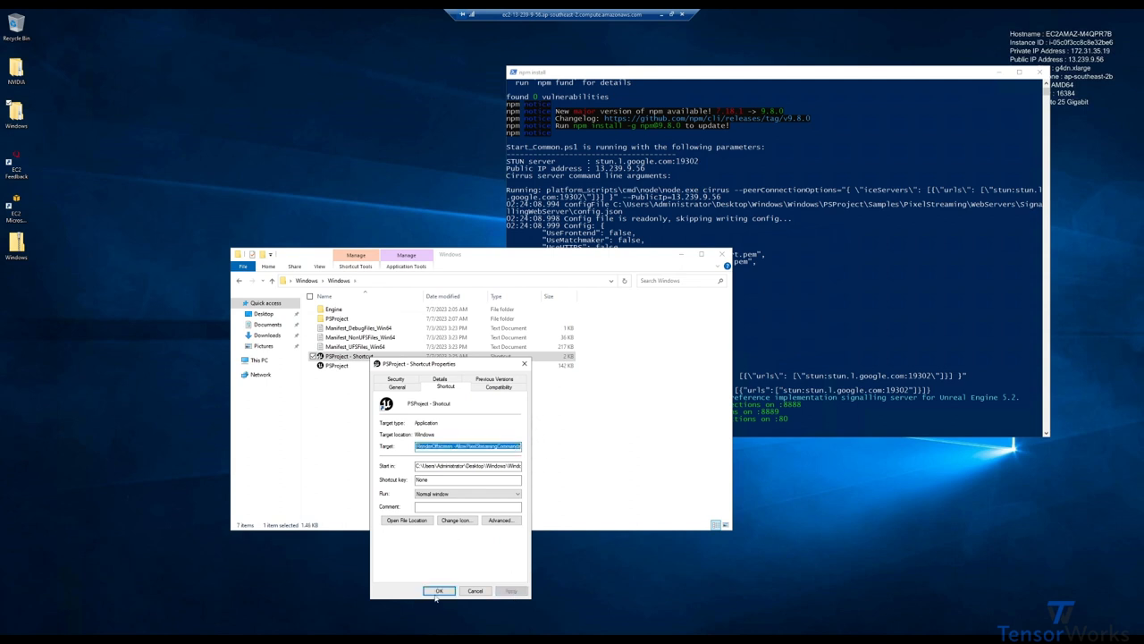
pyautogui.click(439, 590)
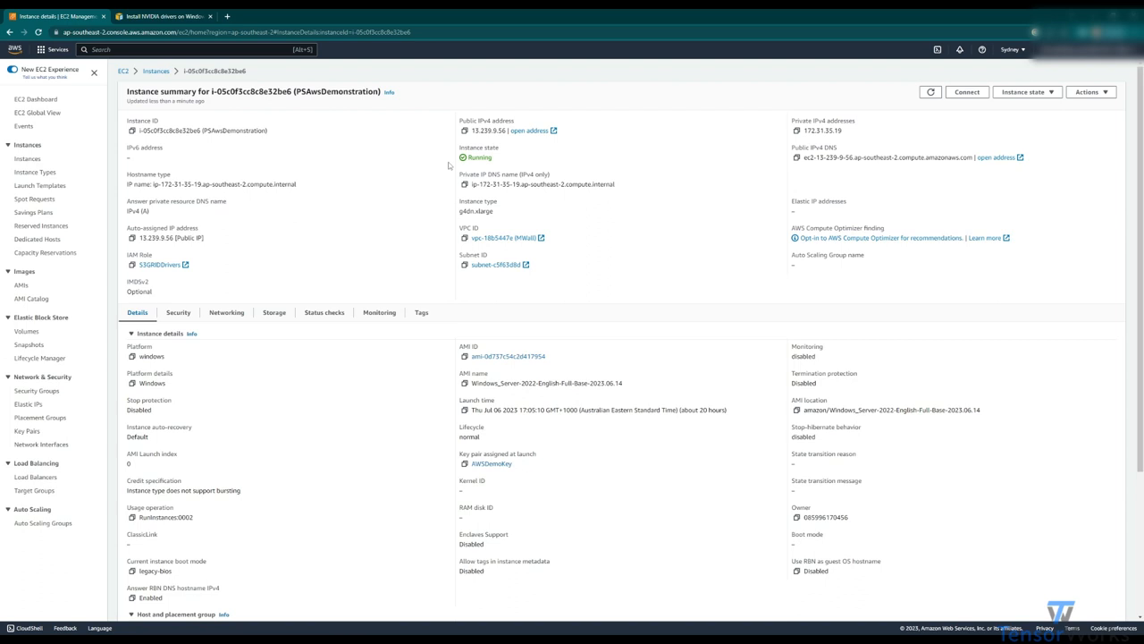
pyautogui.moveTo(464, 131)
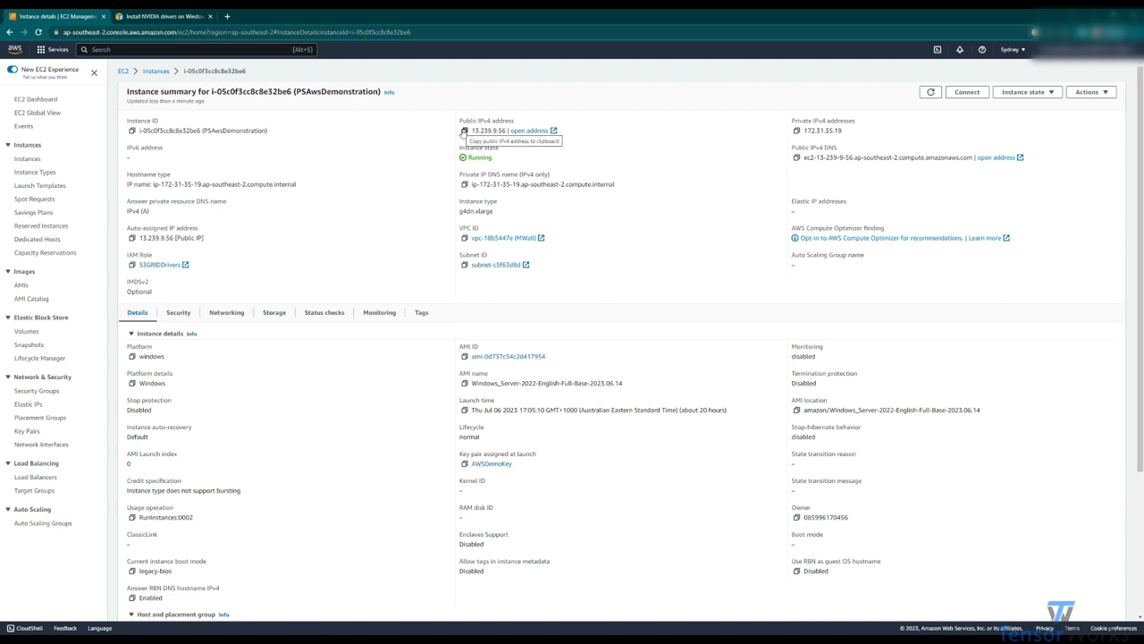
# Browse to 13.239.9.56 and start the Pixel Streaming session.
pyautogui.write('13.239.9.56')
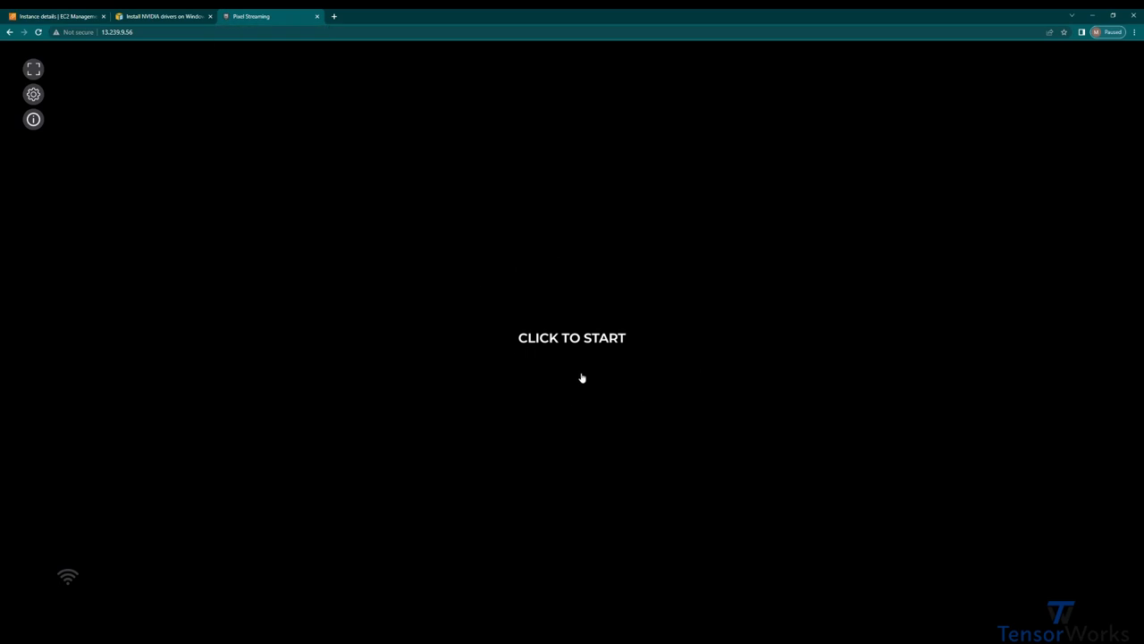
pyautogui.click(571, 337)
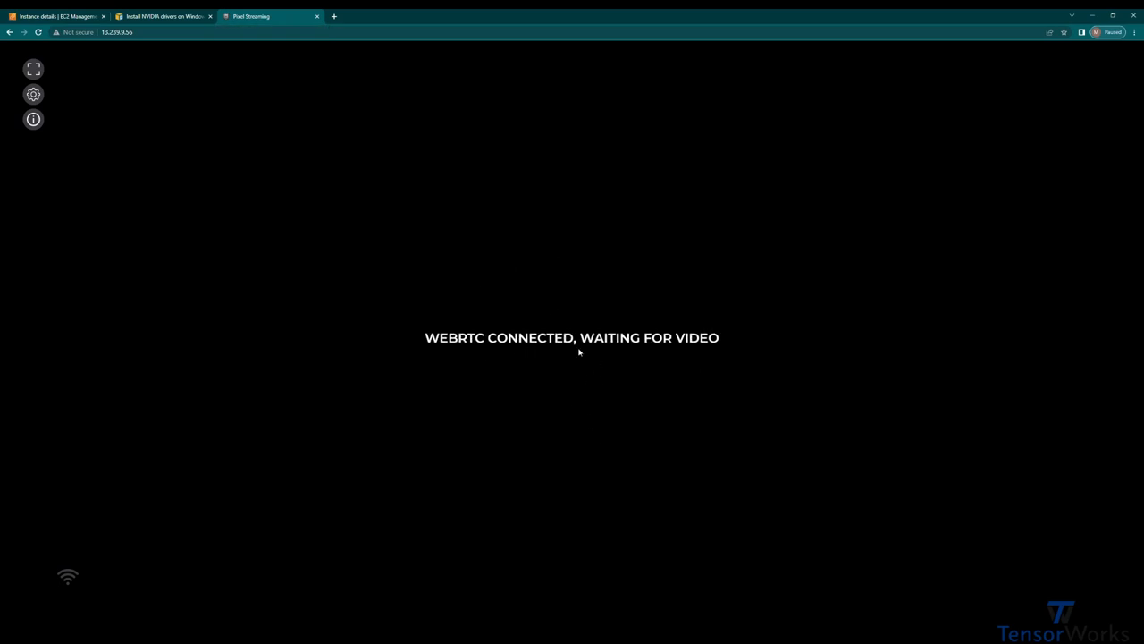